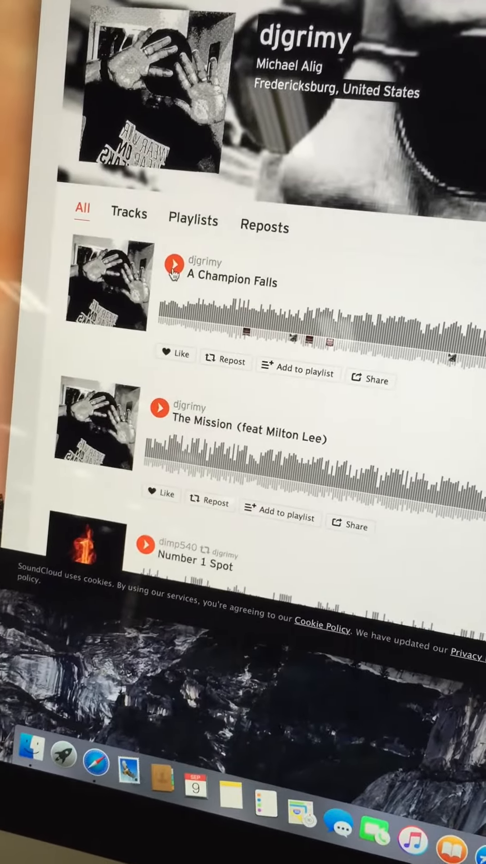
Step: Play the track 'A Champion Falls' from djgrimy's profile track list
{"action": "left_click", "coordinate": [176, 270]}
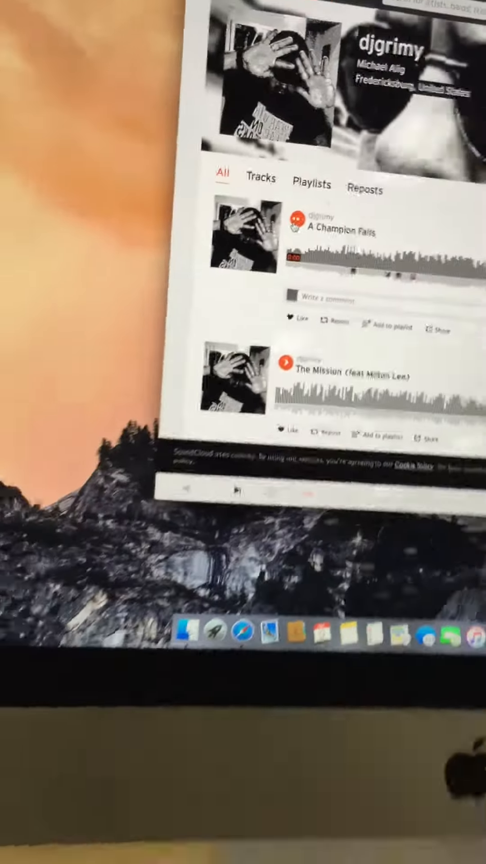